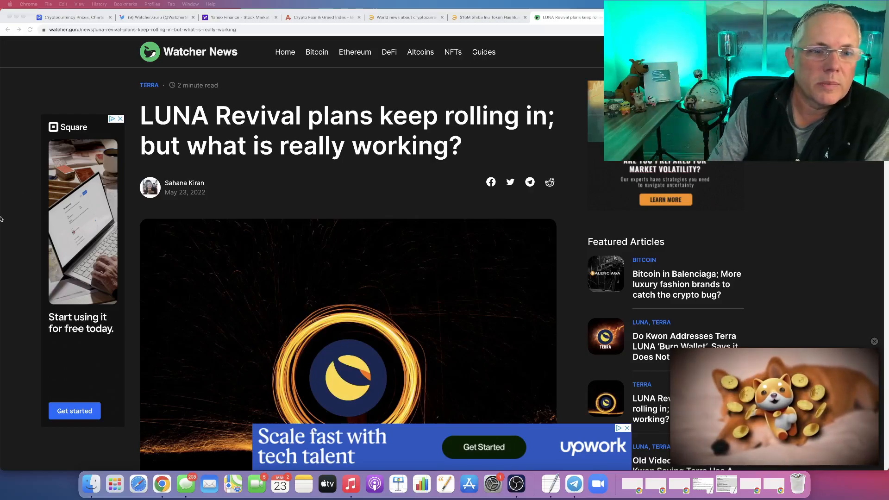
Scroll the LUNA revival article past the header image to the 271.34 million LUNA burn paragraphs.
scroll("down", 3)
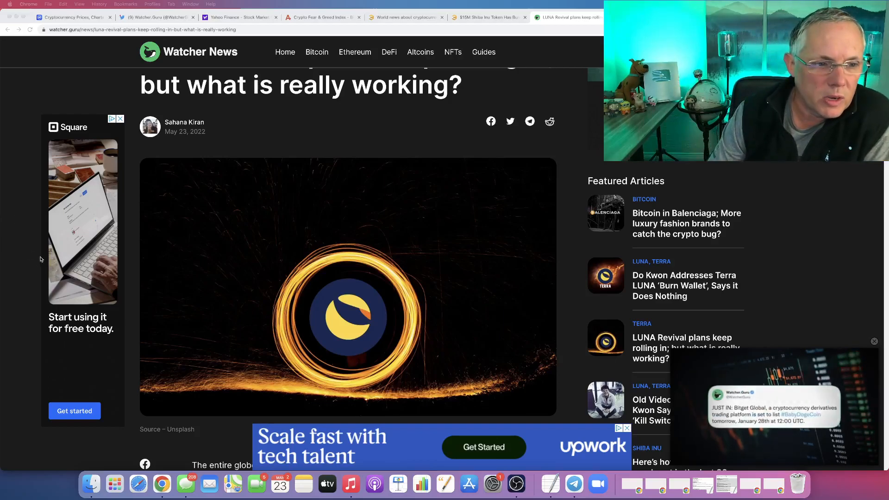
scroll("down", 3)
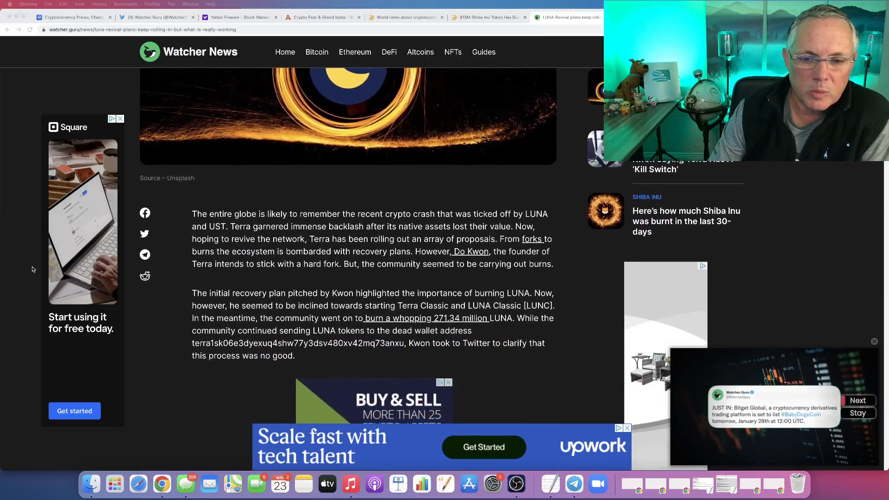
scroll("down", 3)
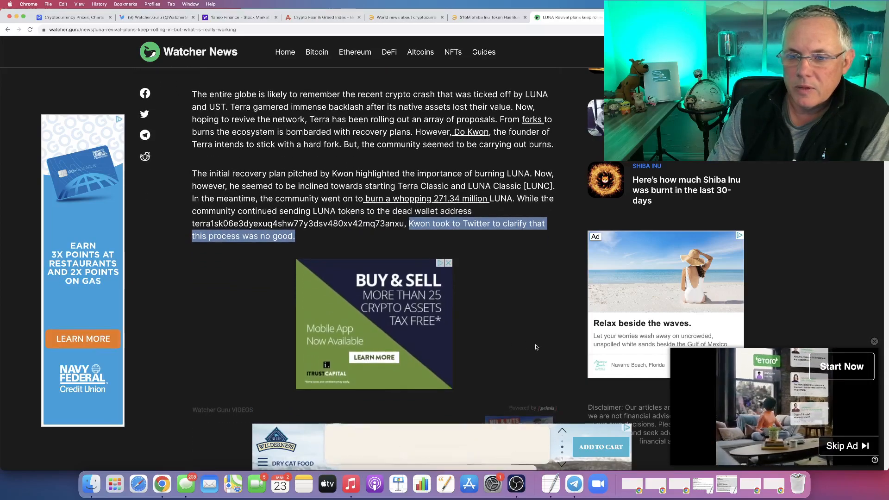
Scroll down to Do Kwon's embedded tweet and his quote about not burning tokens.
scroll("down", 3)
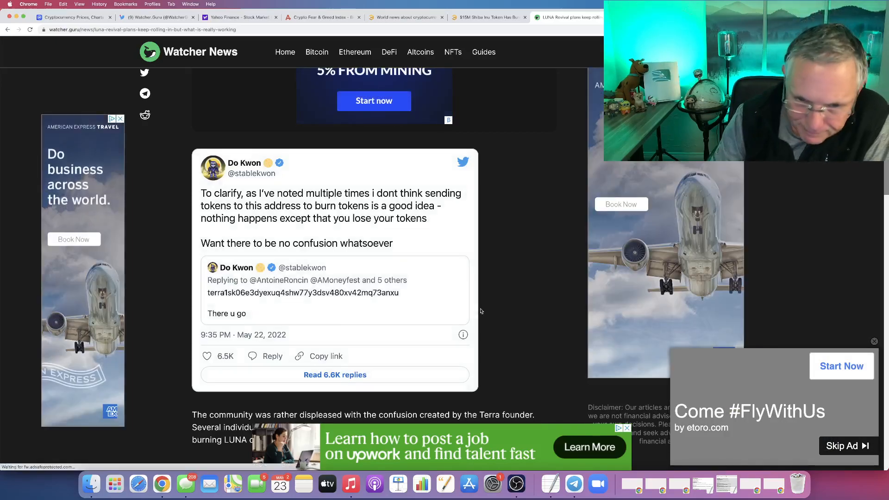
scroll("down", 3)
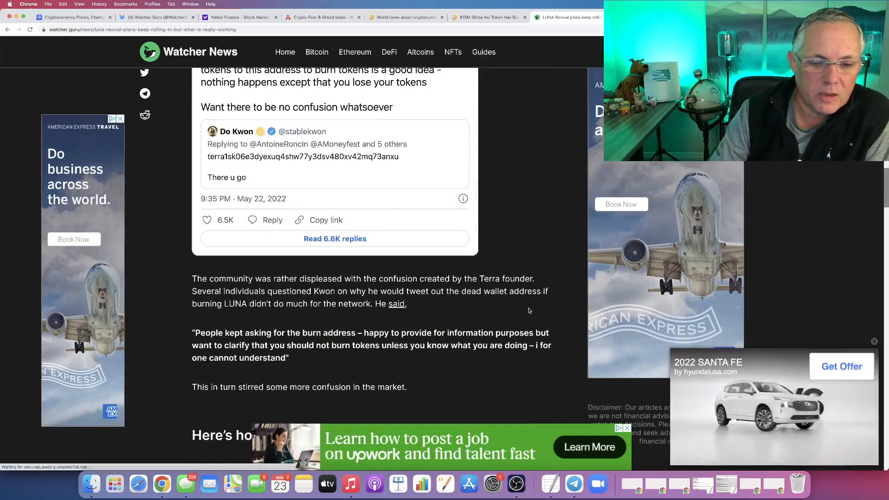
scroll("down", 3)
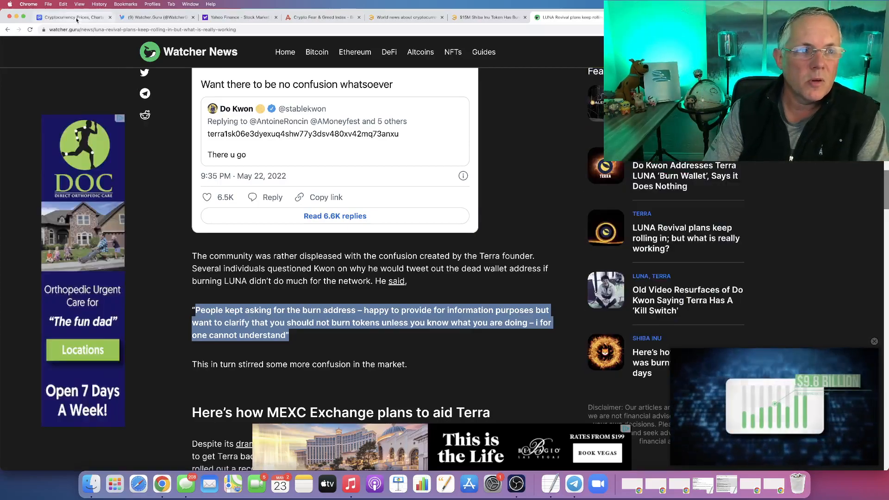
Check Terra LUNA's price (about $0.00018) and 1-day chart on CoinMarketCap, then return to Watcher News.
left_click(73, 18)
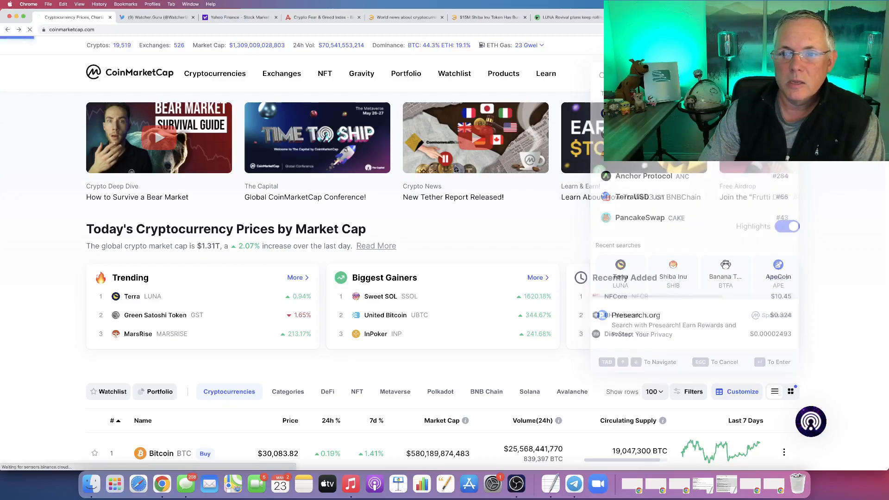
left_click(619, 276)
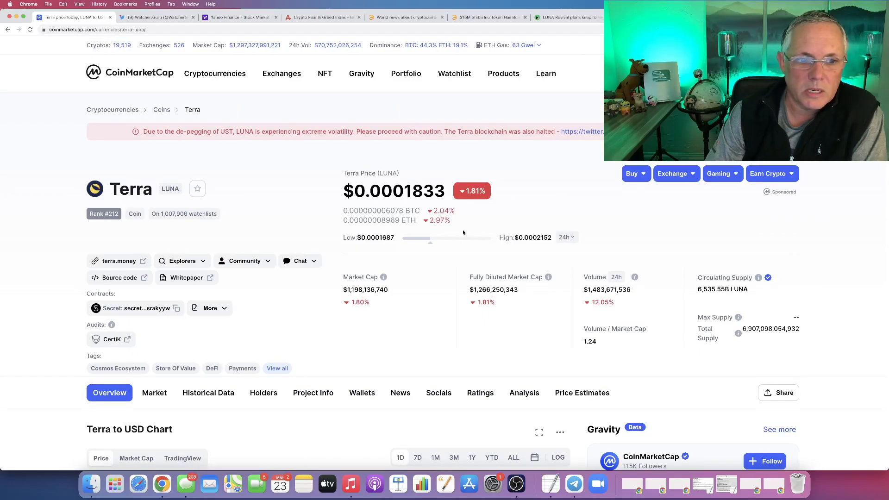
scroll("down", 3)
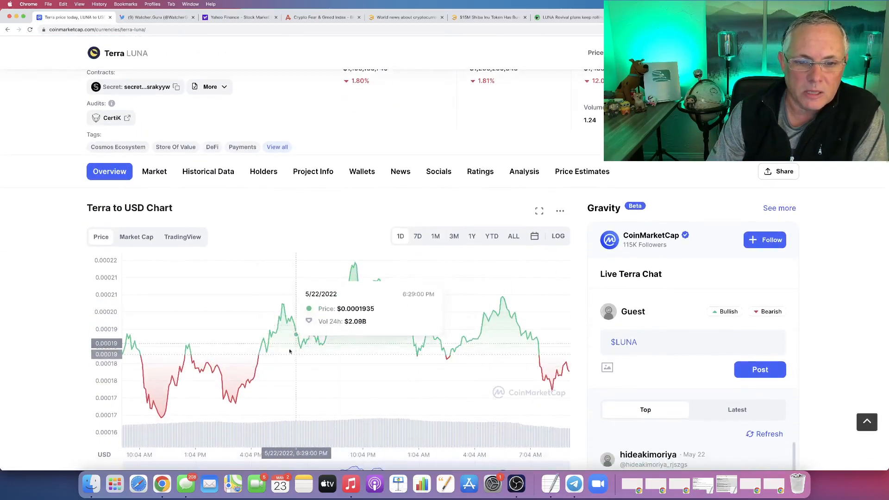
scroll("up", 3)
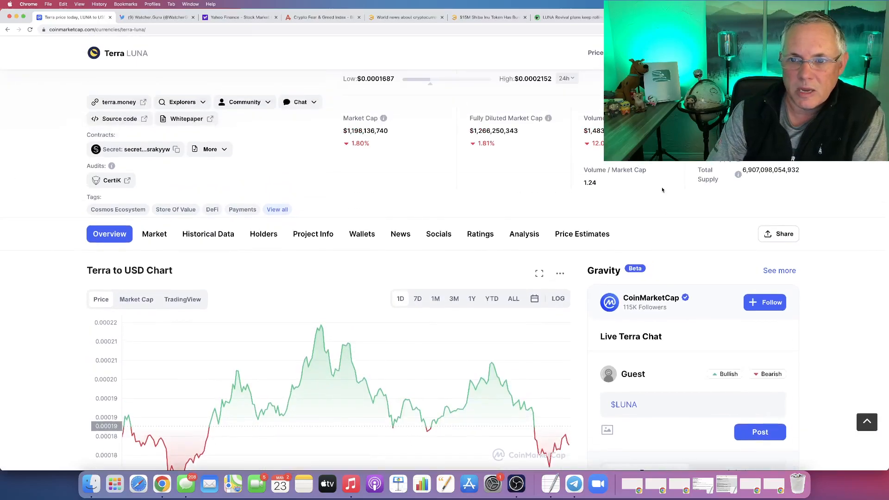
scroll("up", 3)
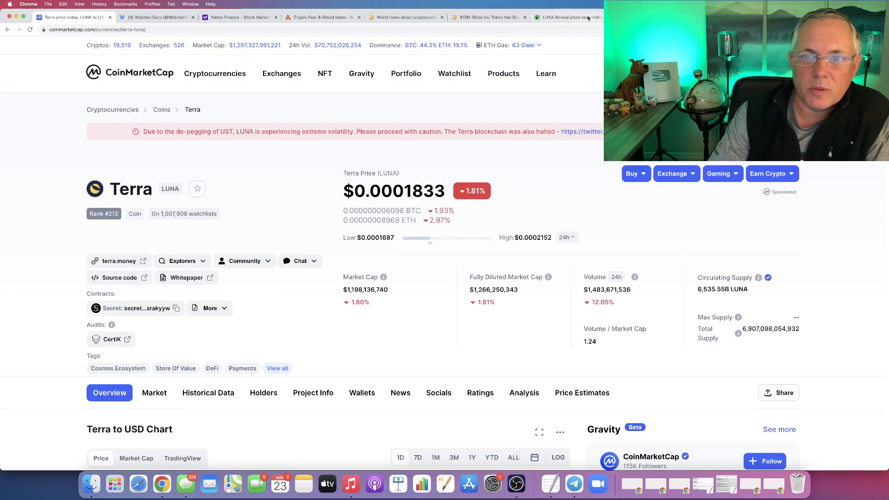
left_click(572, 17)
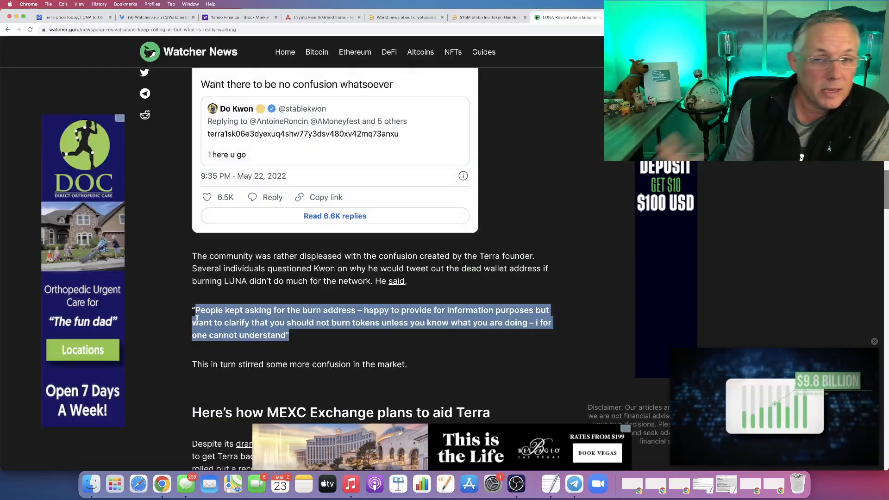